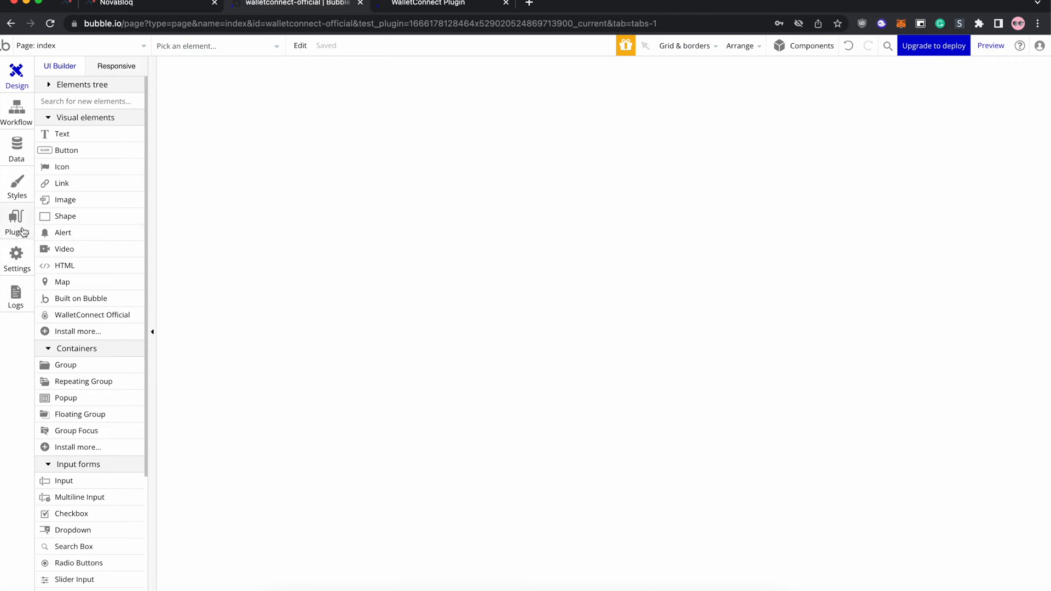
# View the installed plugins list with the WalletConnect Official plugin and its Project ID
pyautogui.click(17, 221)
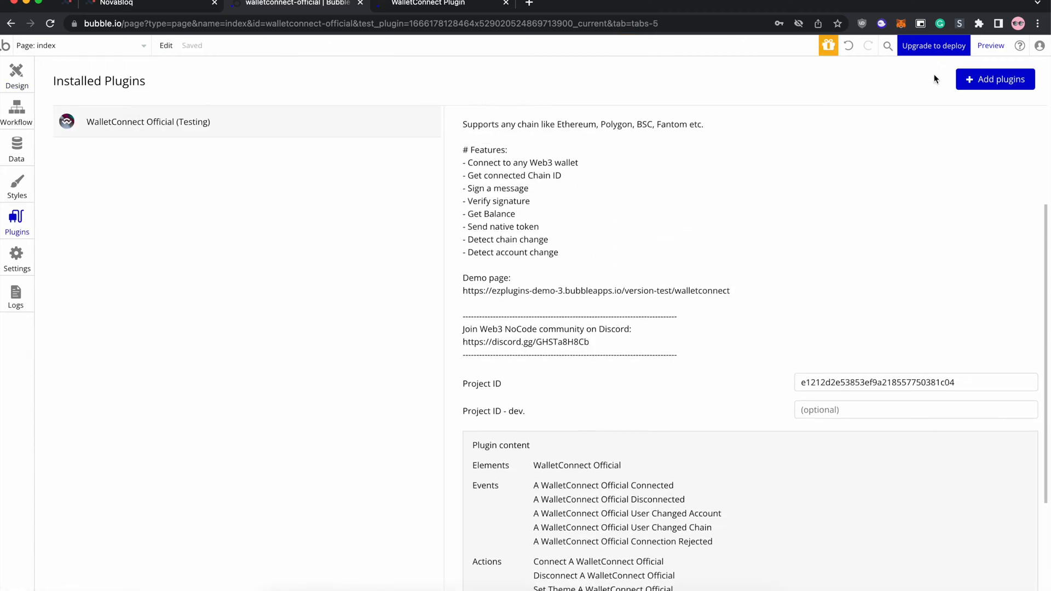
pyautogui.click(996, 79)
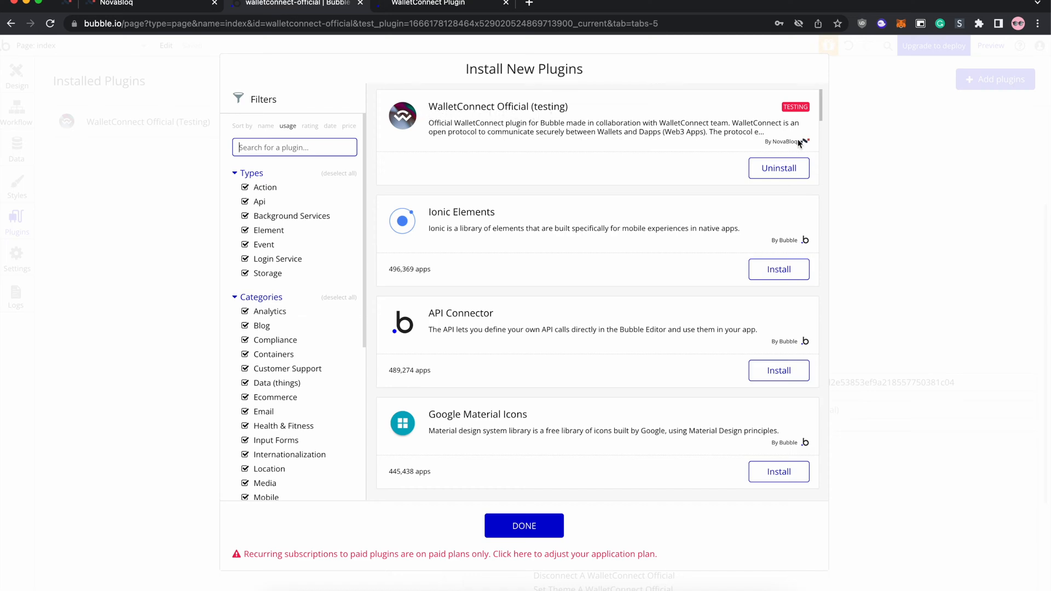
pyautogui.click(523, 525)
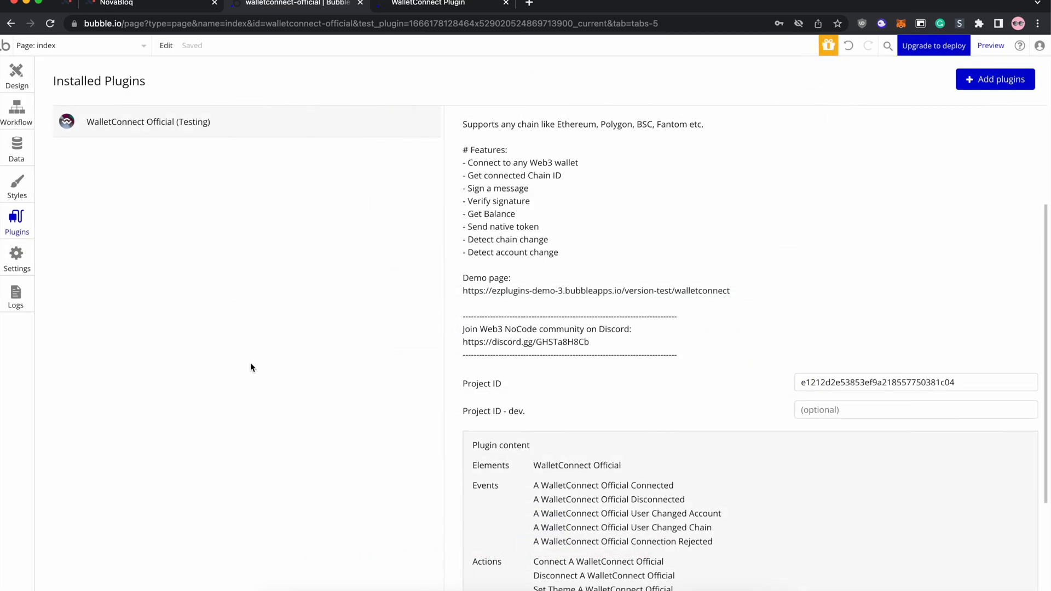
pyautogui.scroll(-3)
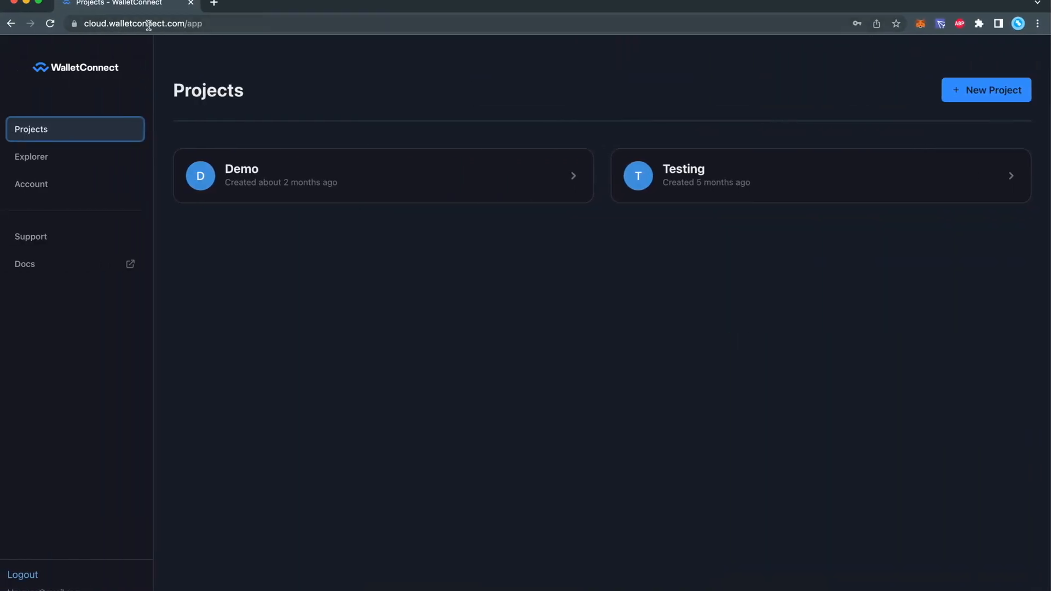
pyautogui.moveTo(941, 117)
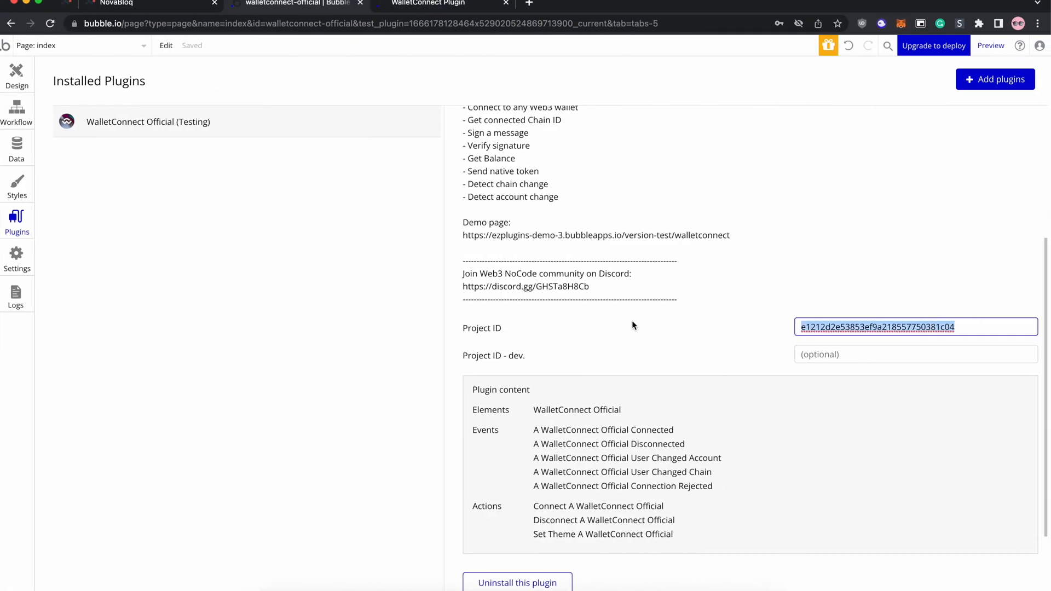
pyautogui.click(701, 343)
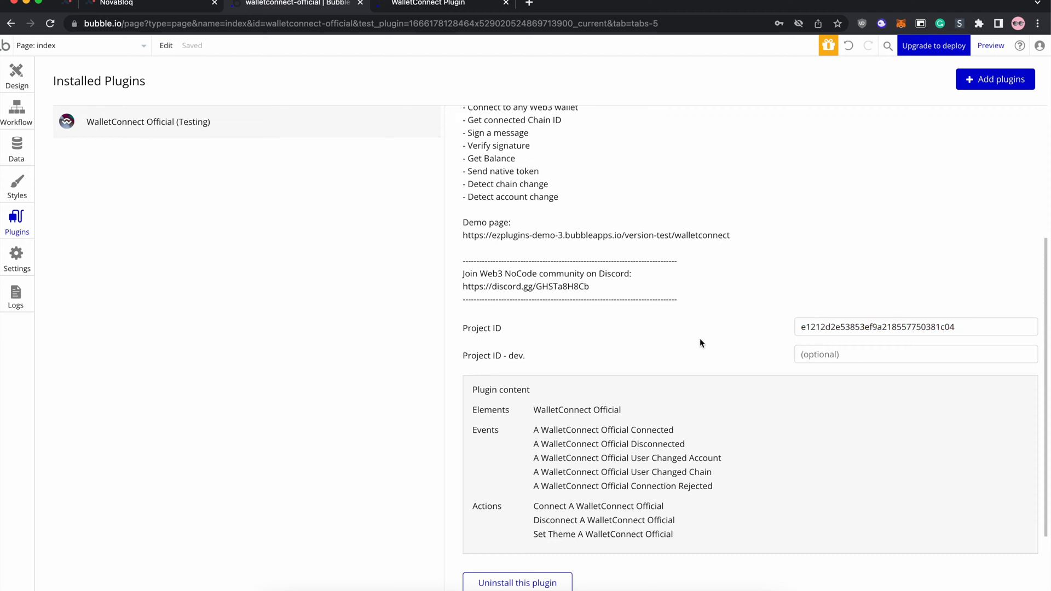
pyautogui.moveTo(34, 83)
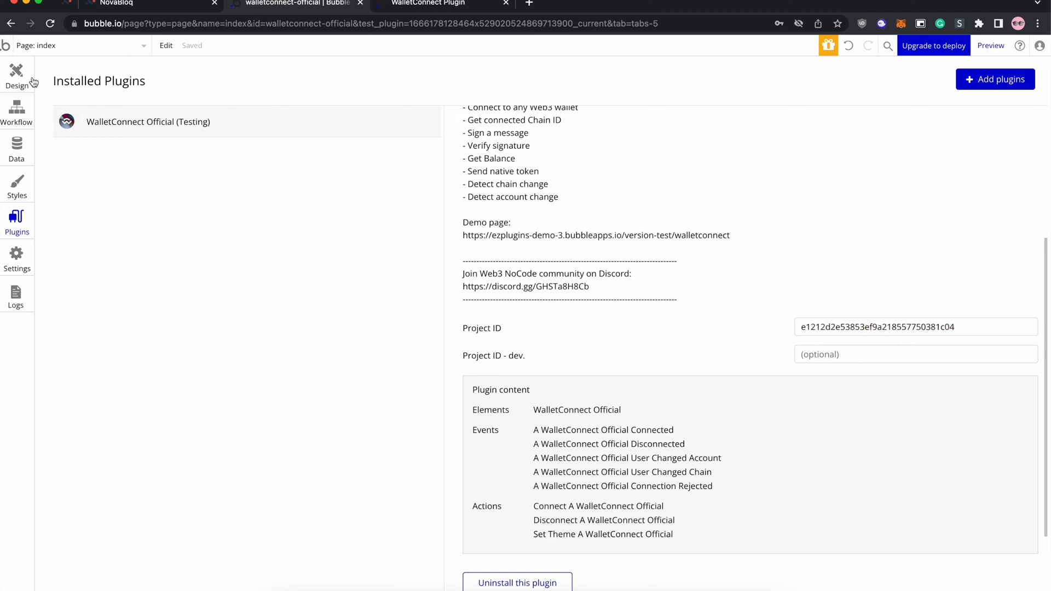
# Place a WalletConnect Official element on the page with Dark theme and gradient background
pyautogui.click(17, 72)
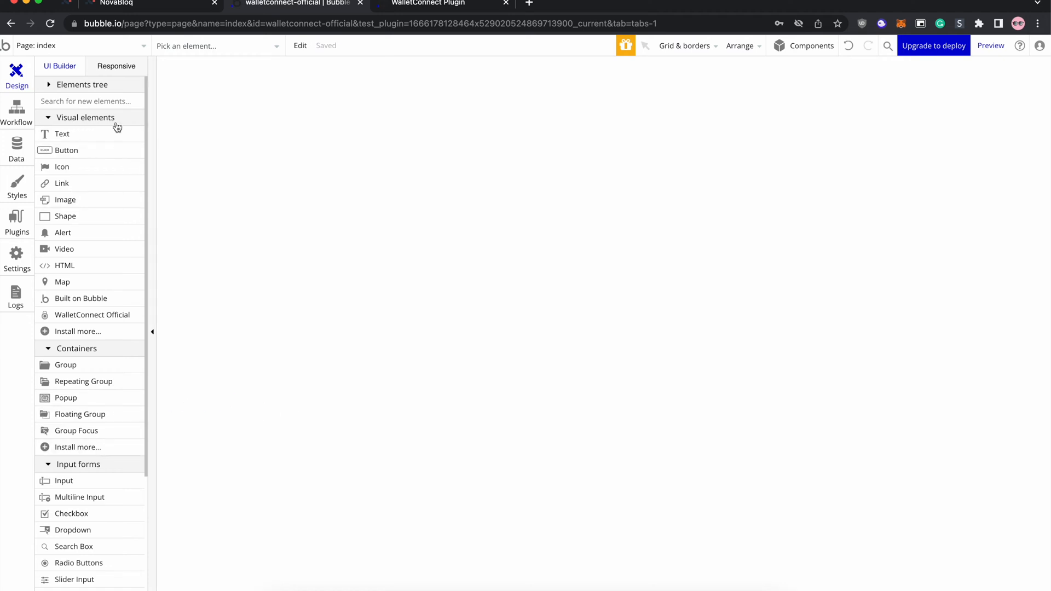
pyautogui.moveTo(72, 327)
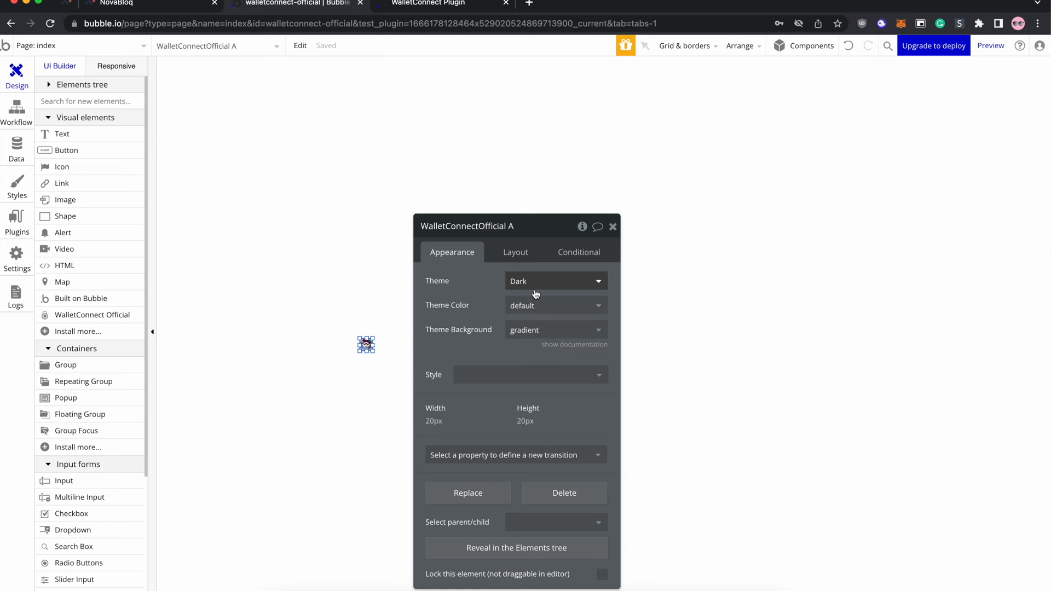
pyautogui.click(555, 282)
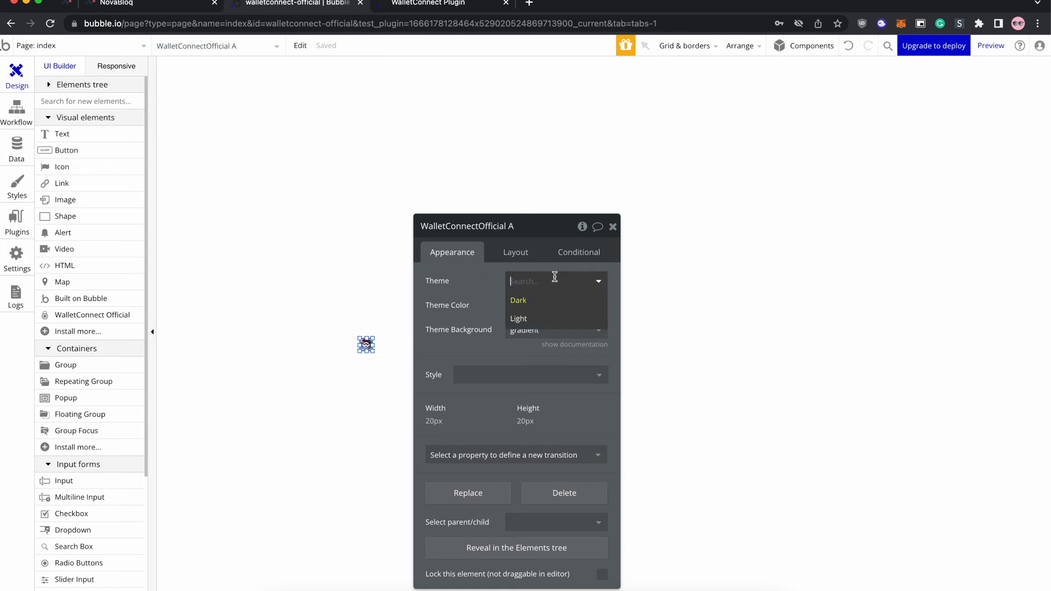
pyautogui.click(518, 300)
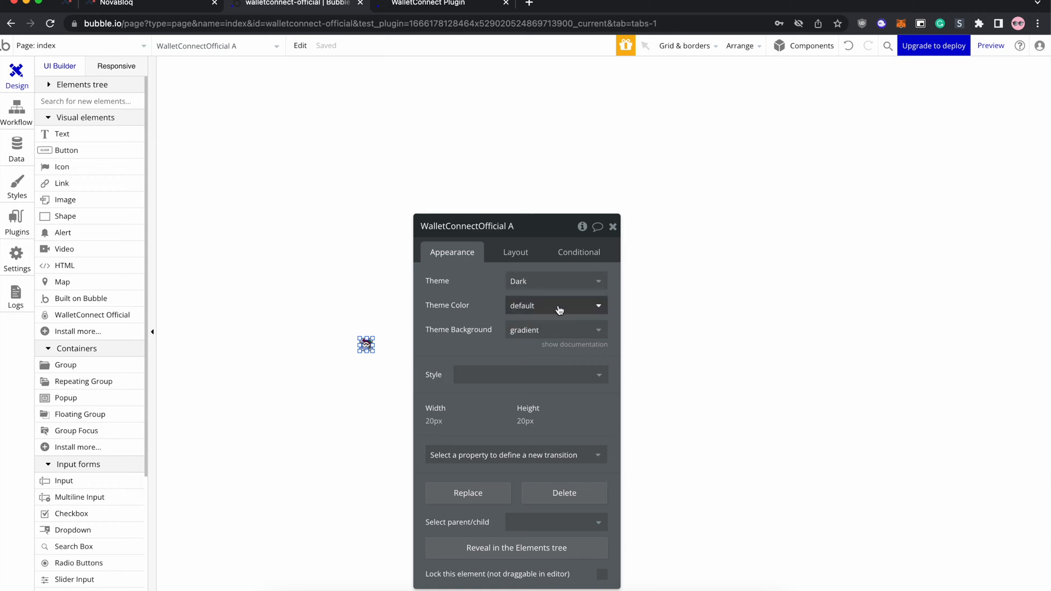
pyautogui.click(556, 330)
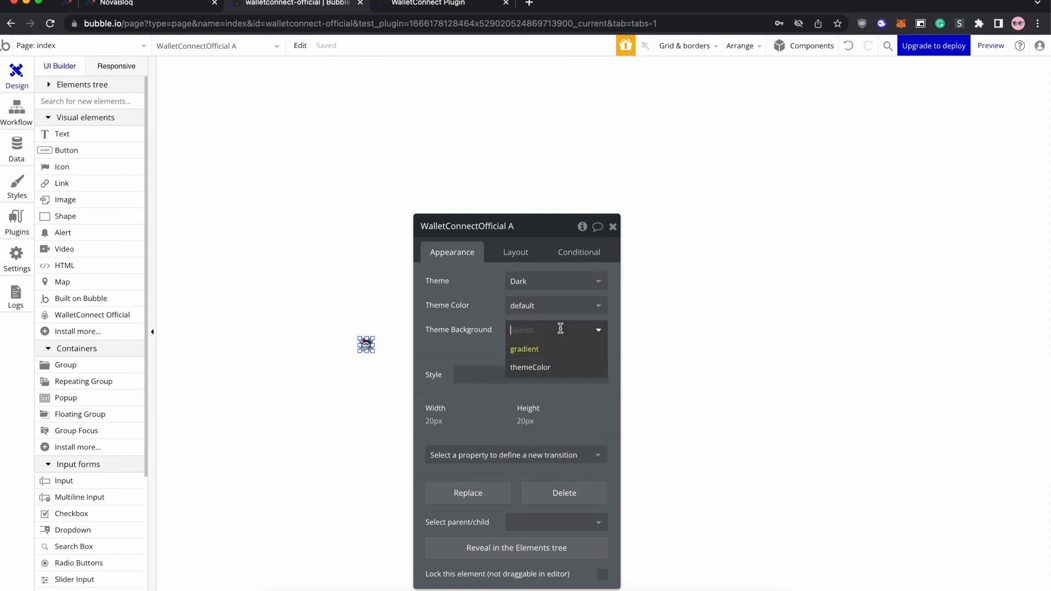
pyautogui.click(524, 348)
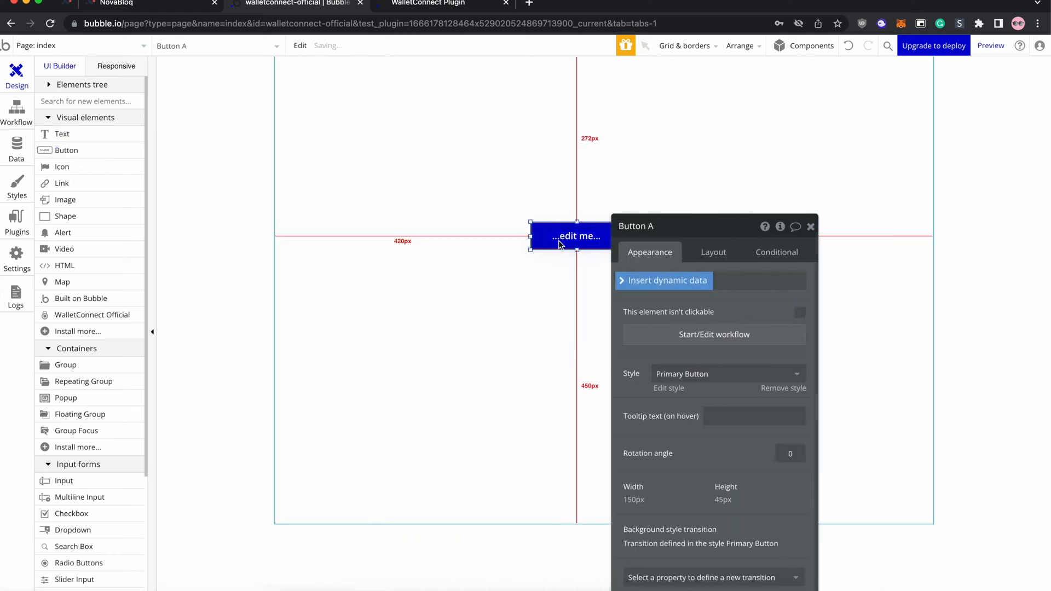
# Label the button Connect and make its click workflow connect the WalletConnect Official element
pyautogui.write('Co')
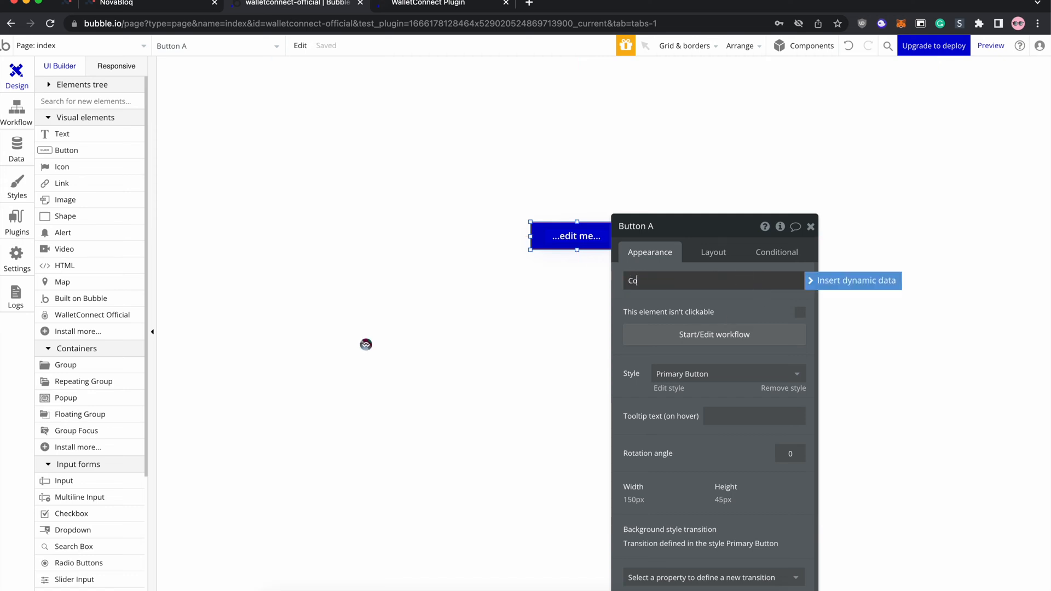
pyautogui.click(16, 112)
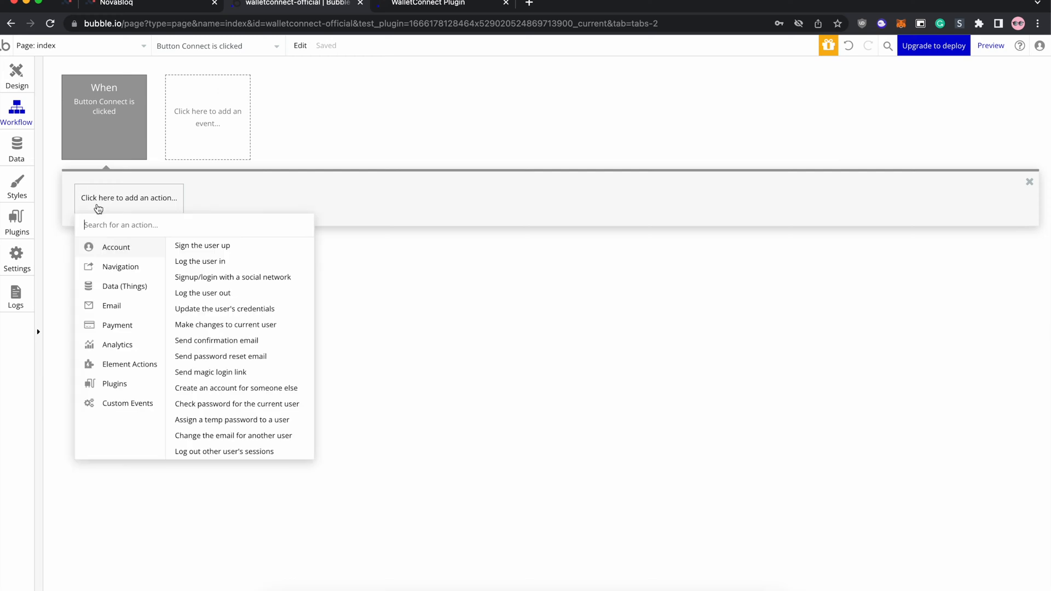
pyautogui.click(129, 363)
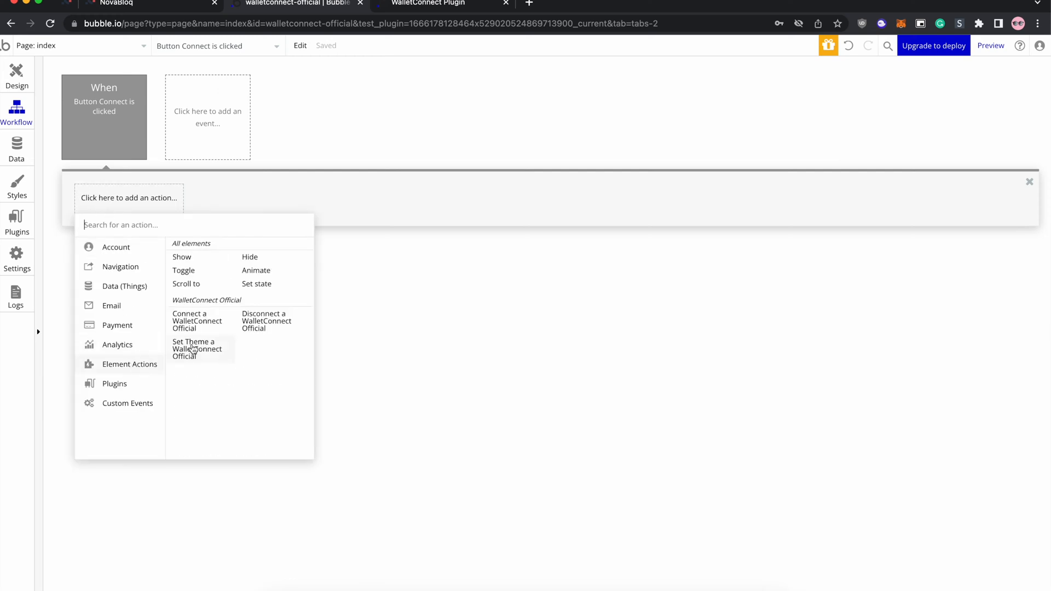
pyautogui.moveTo(232, 344)
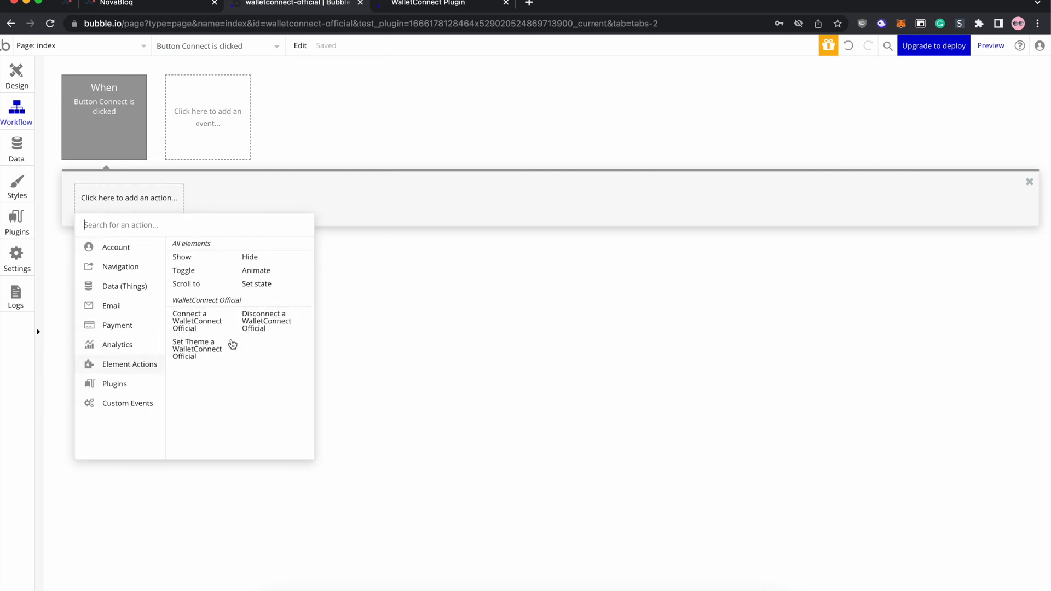
pyautogui.moveTo(266, 321)
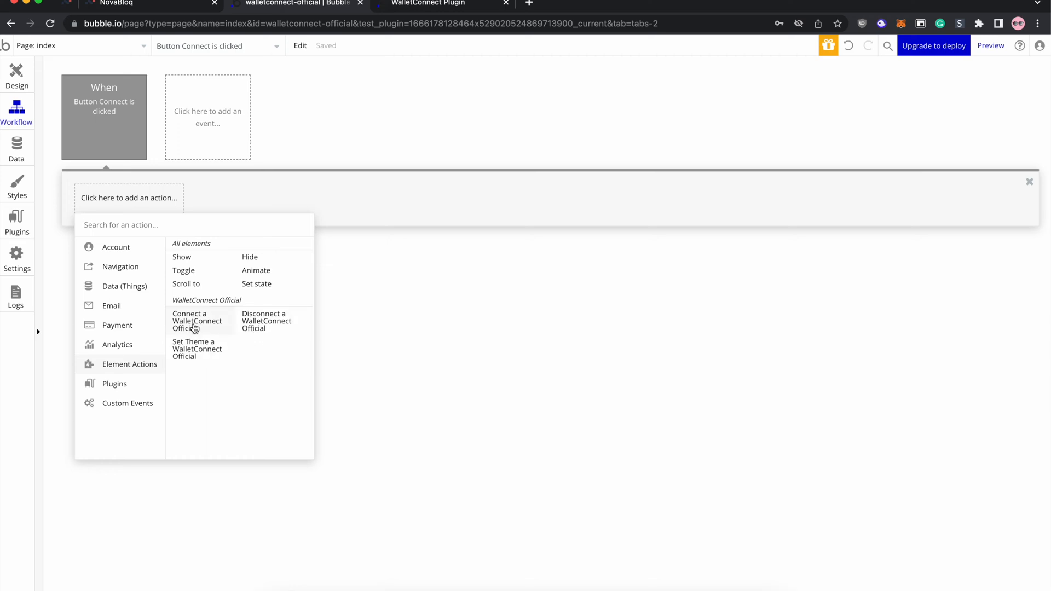
pyautogui.click(197, 320)
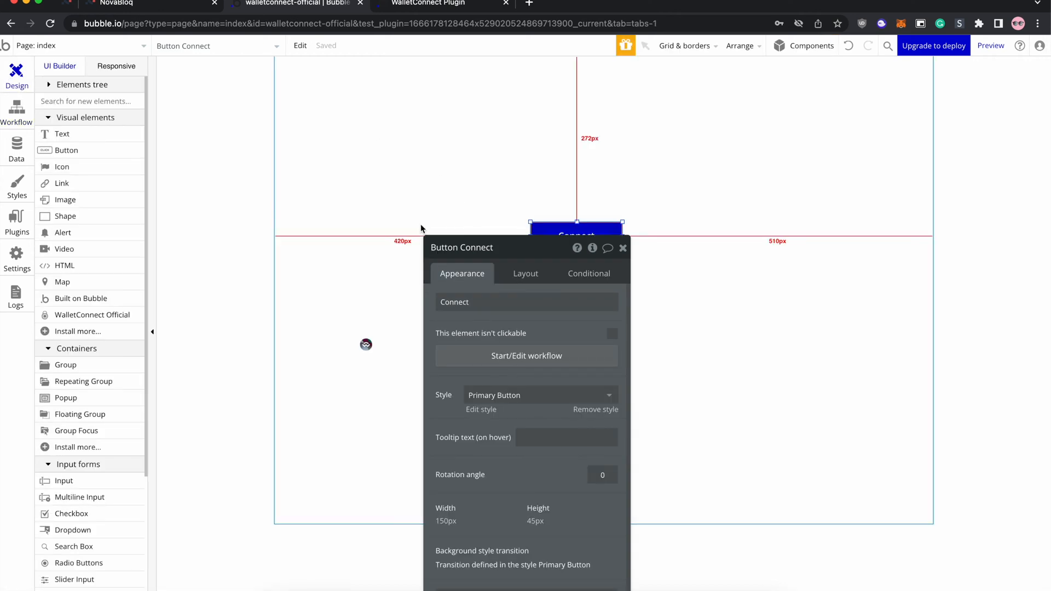
pyautogui.moveTo(398, 198)
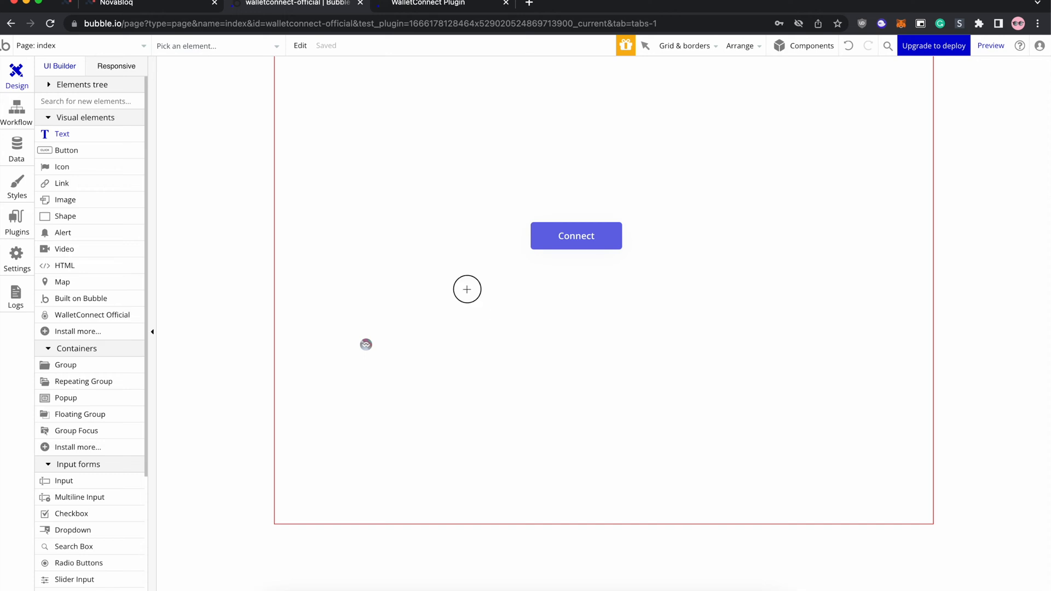
# Add a text under Connect showing WalletConnectOfficial A's Connected Wallet Address
pyautogui.click(468, 289)
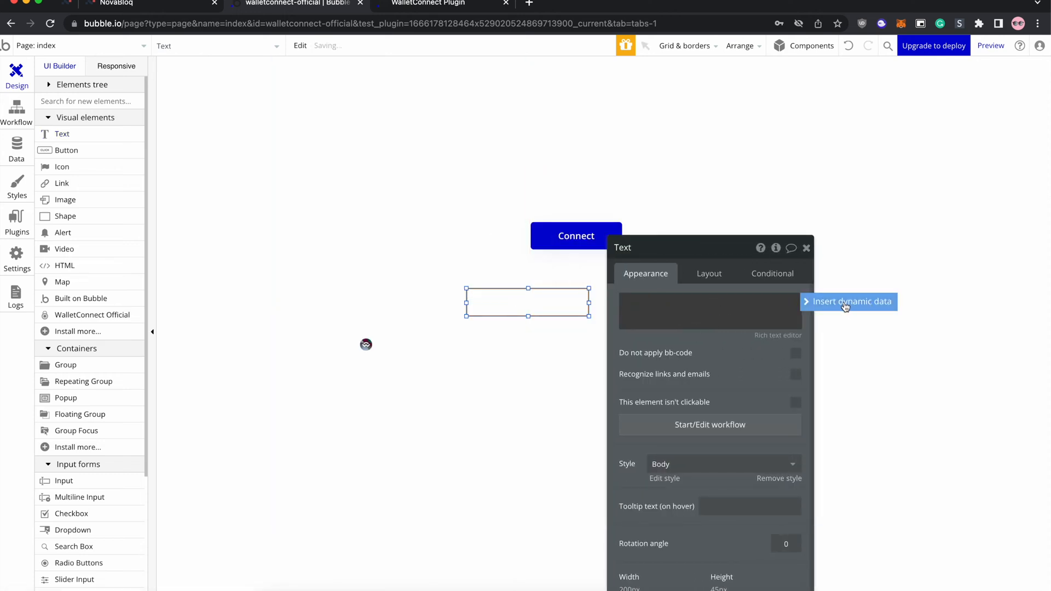
pyautogui.click(852, 302)
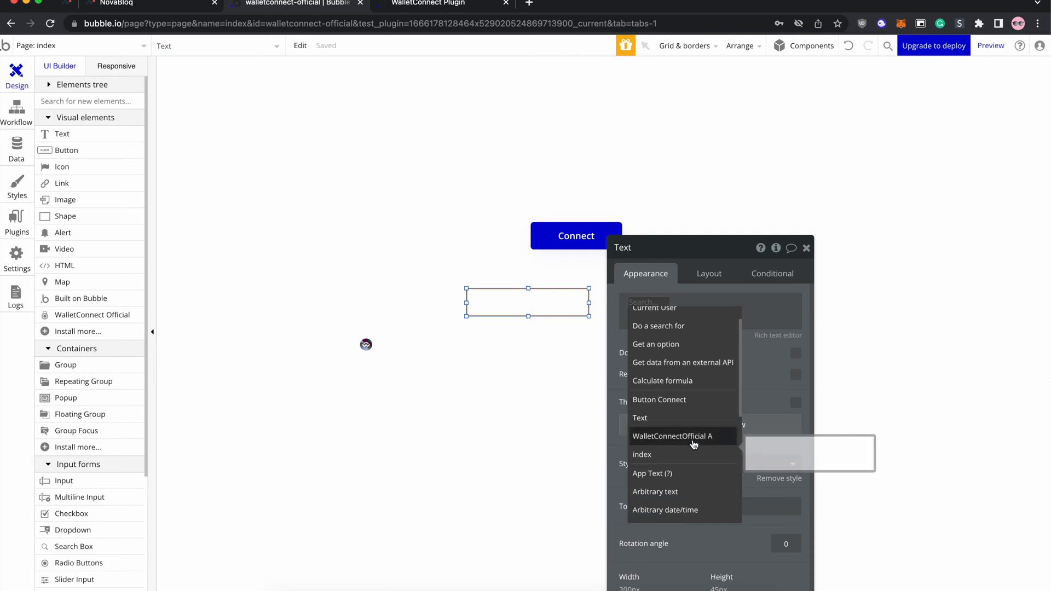
pyautogui.click(673, 436)
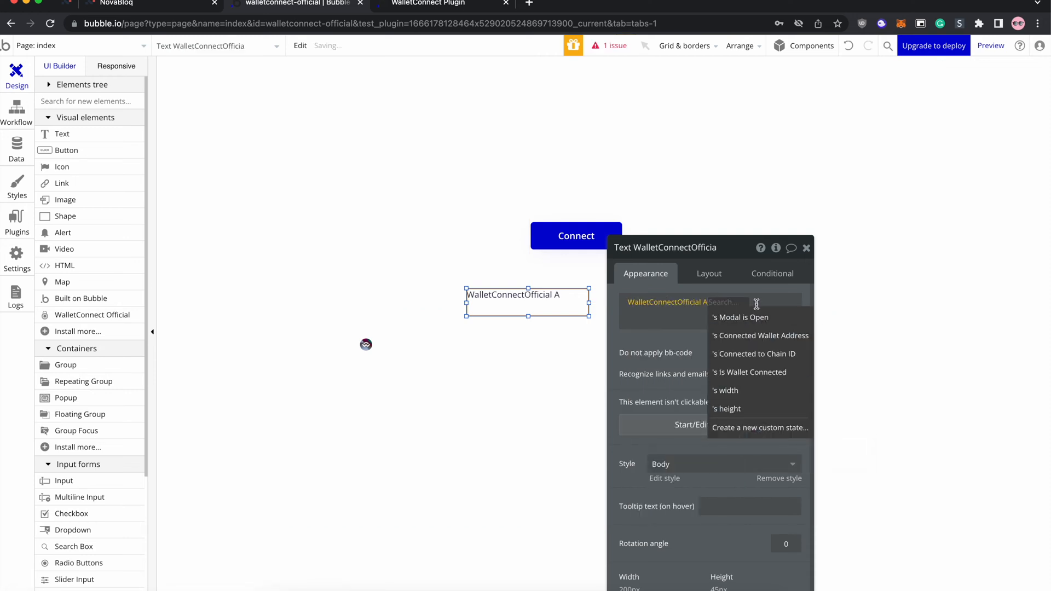
pyautogui.moveTo(753, 353)
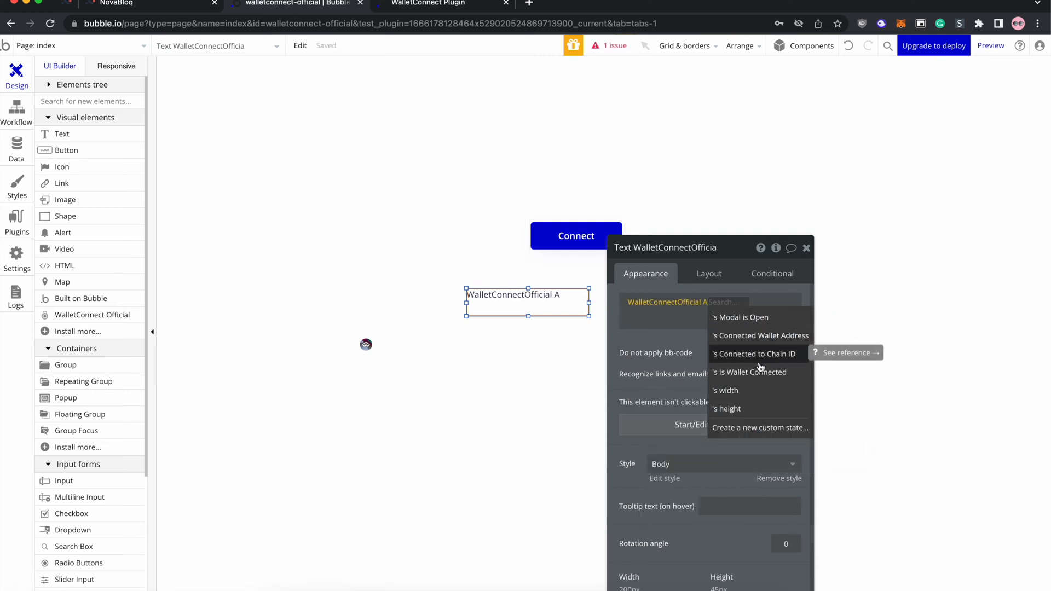
pyautogui.moveTo(758, 354)
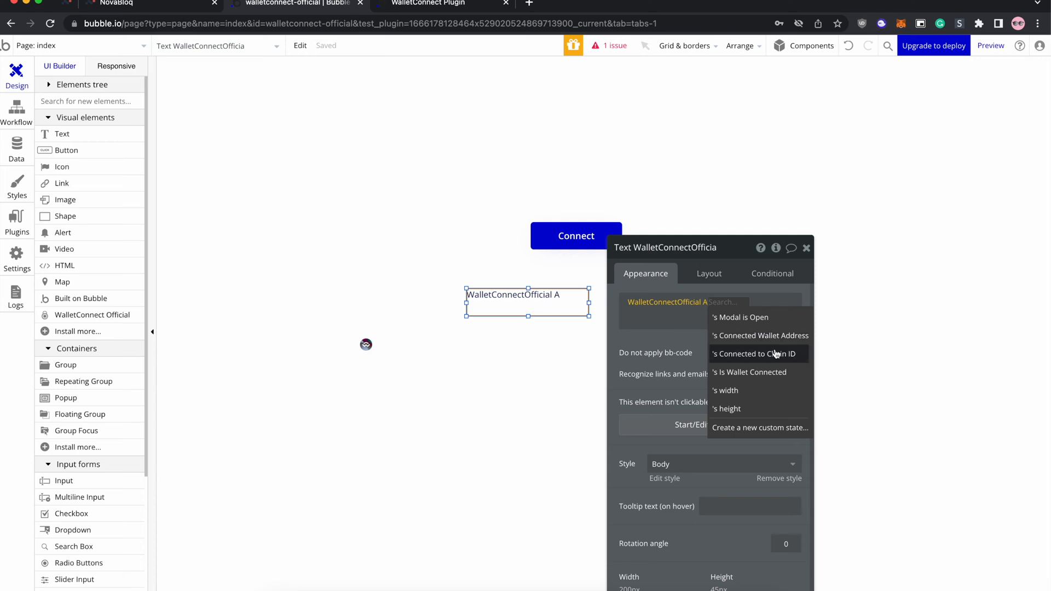
pyautogui.moveTo(761, 372)
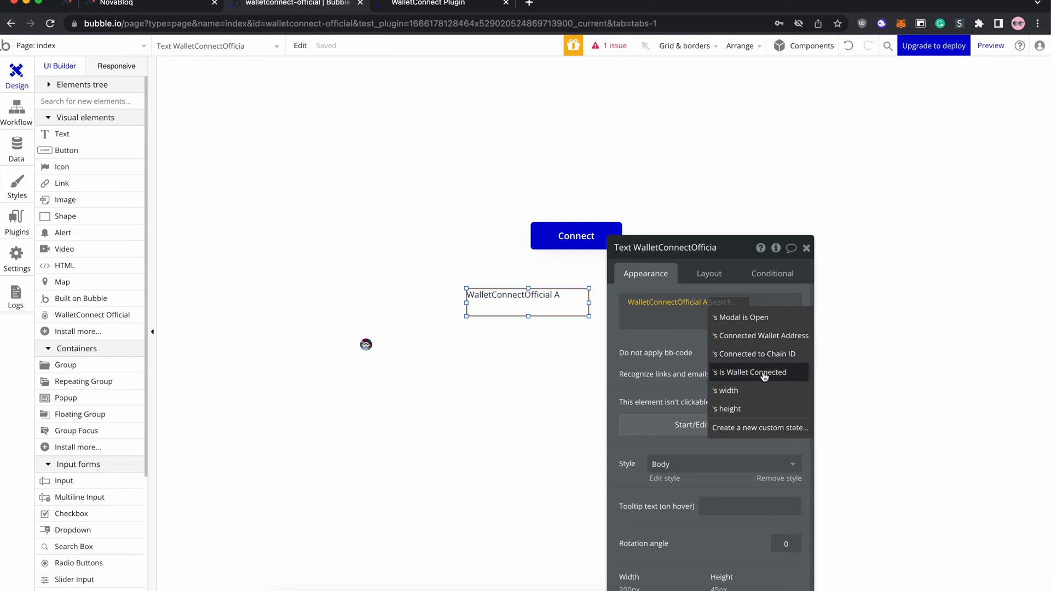
pyautogui.moveTo(754, 354)
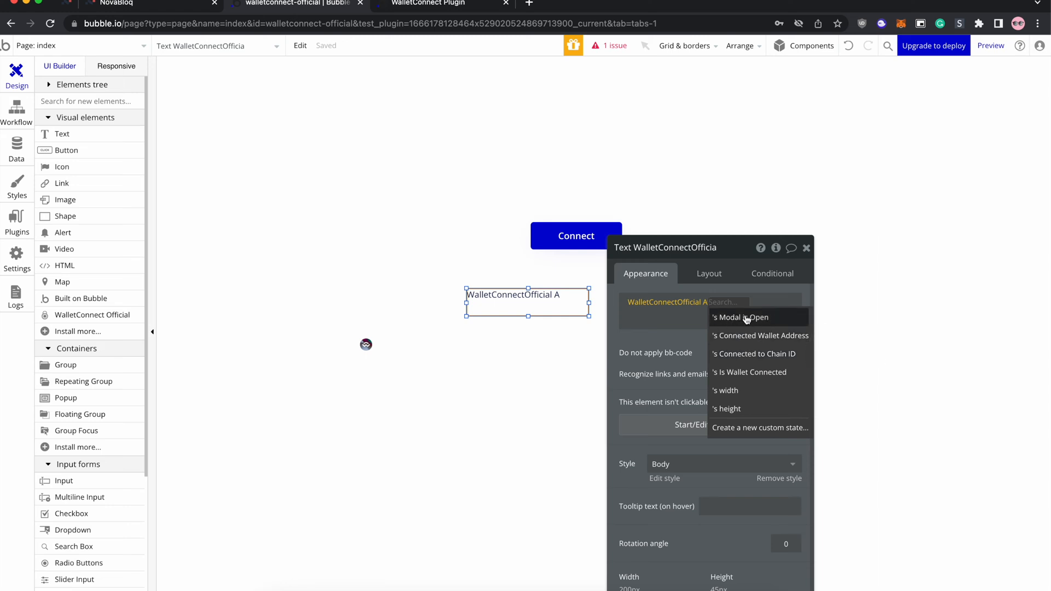
pyautogui.moveTo(757, 322)
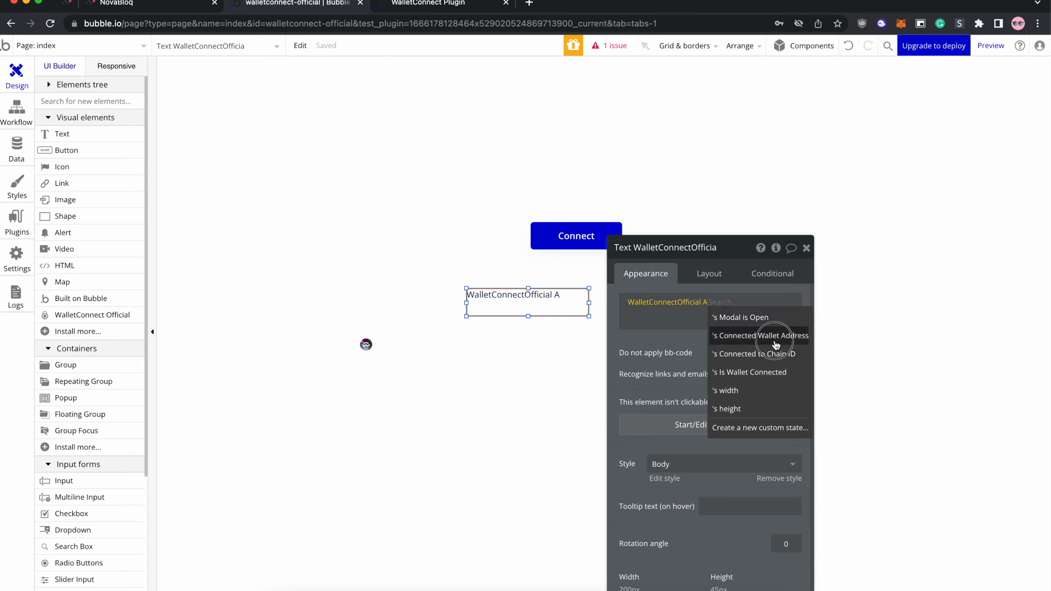
pyautogui.click(758, 335)
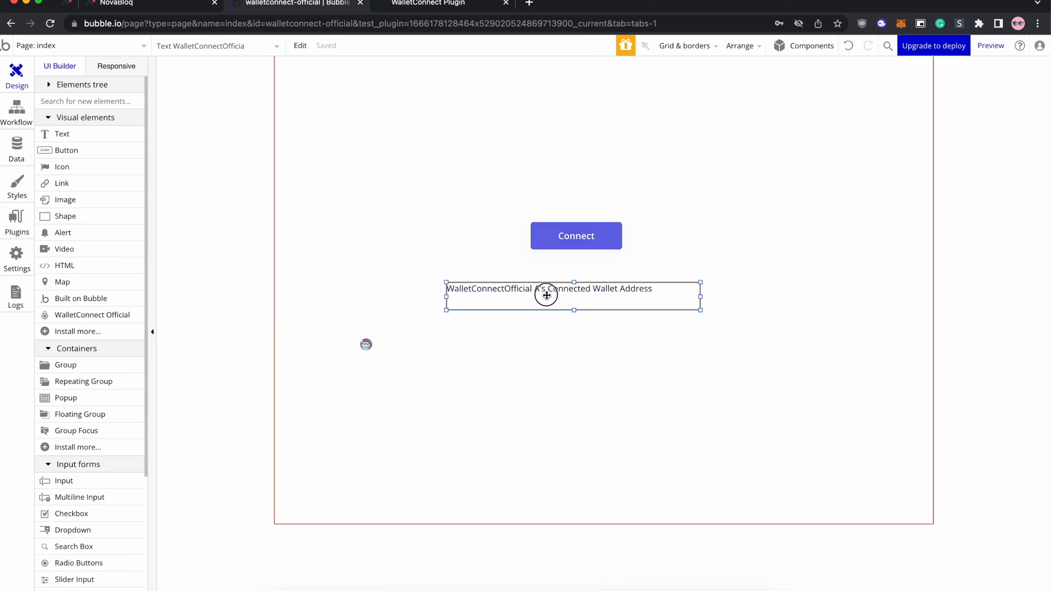
pyautogui.click(546, 295)
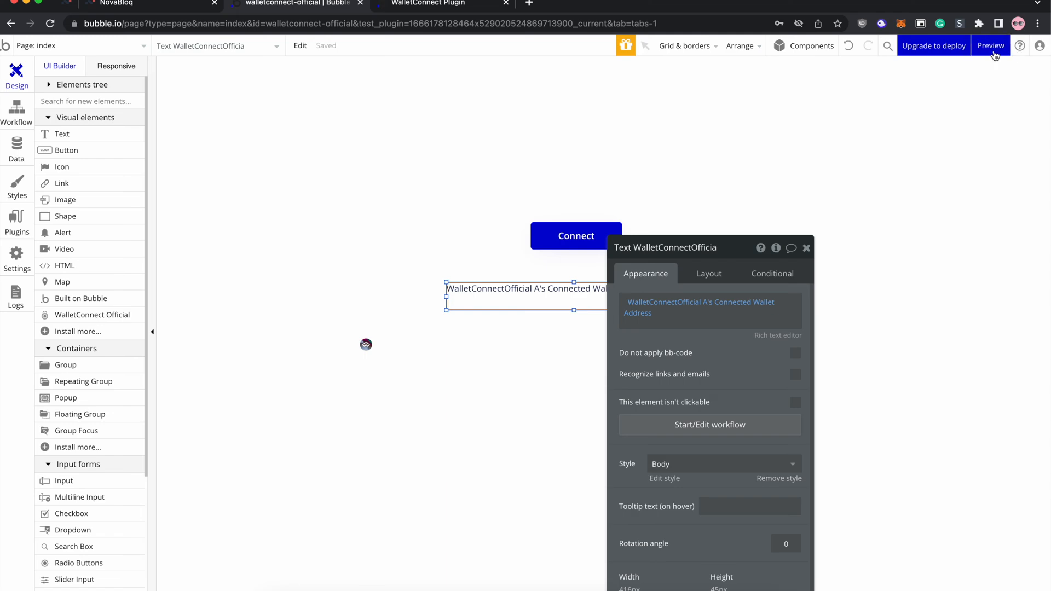
# Preview the page and use Connect to bring up the WalletConnect wallet popup
pyautogui.click(992, 46)
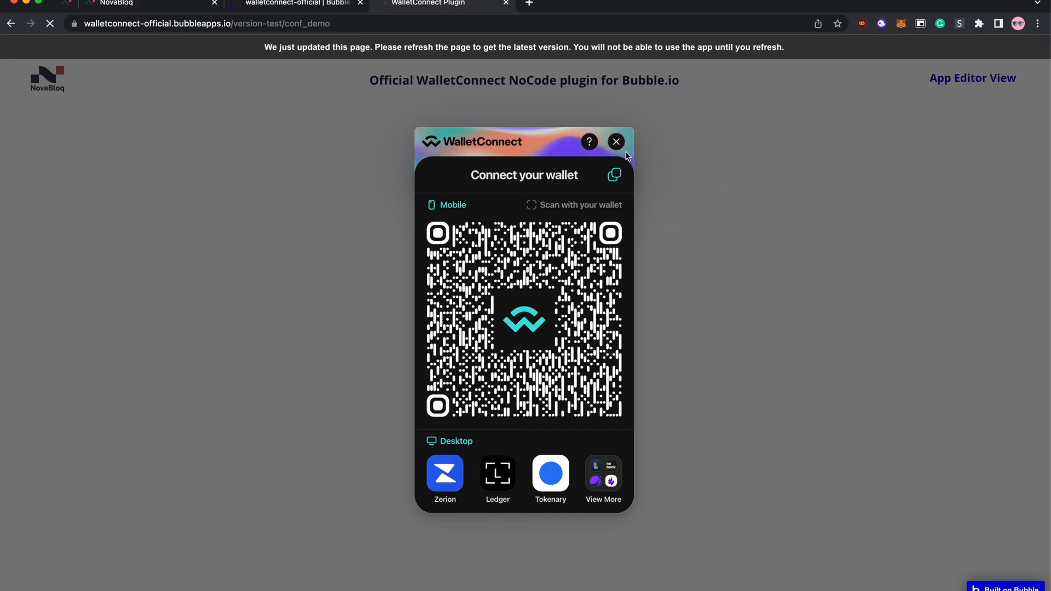
pyautogui.click(614, 141)
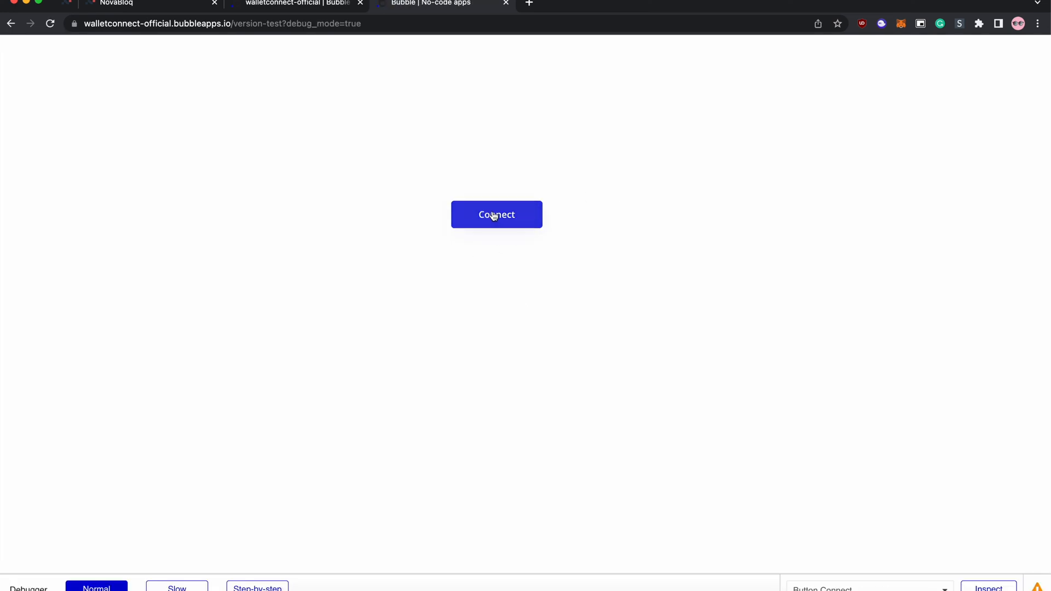
pyautogui.click(496, 215)
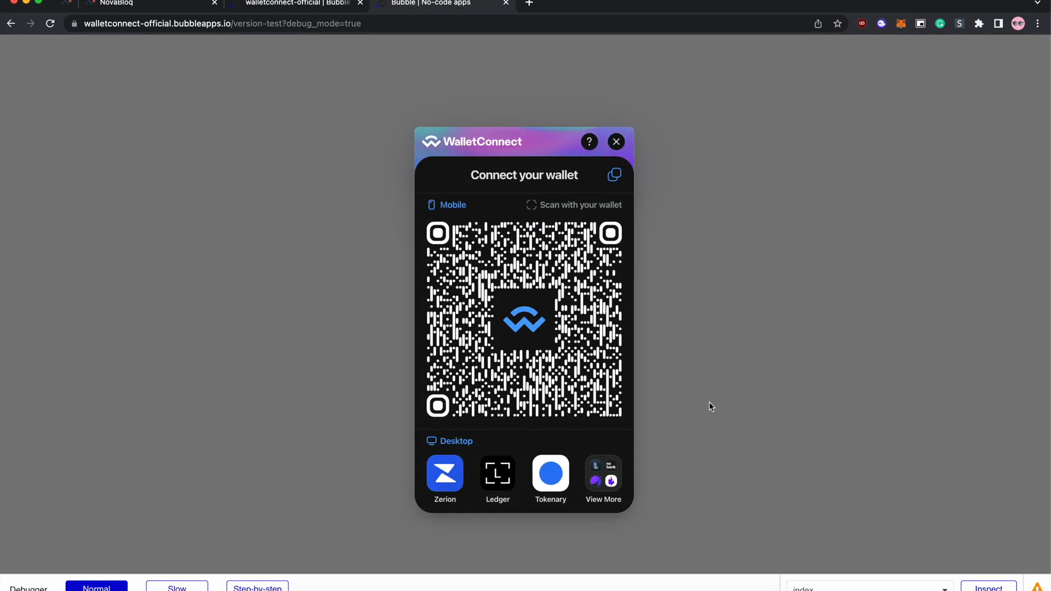
pyautogui.moveTo(375, 144)
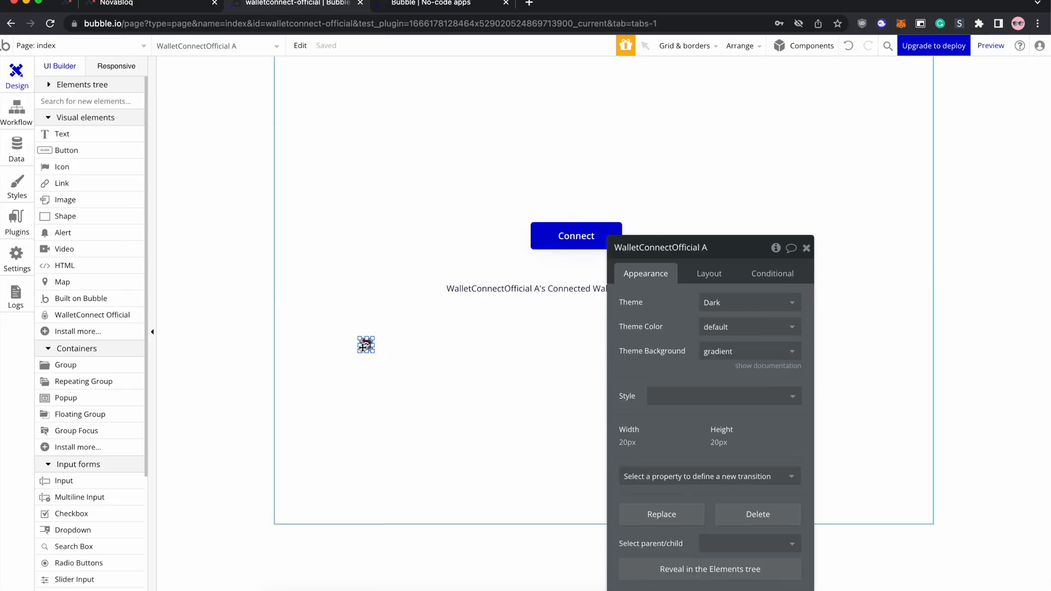
# Set the WalletConnect element to Light theme with blue theme colour and preview again
pyautogui.click(749, 350)
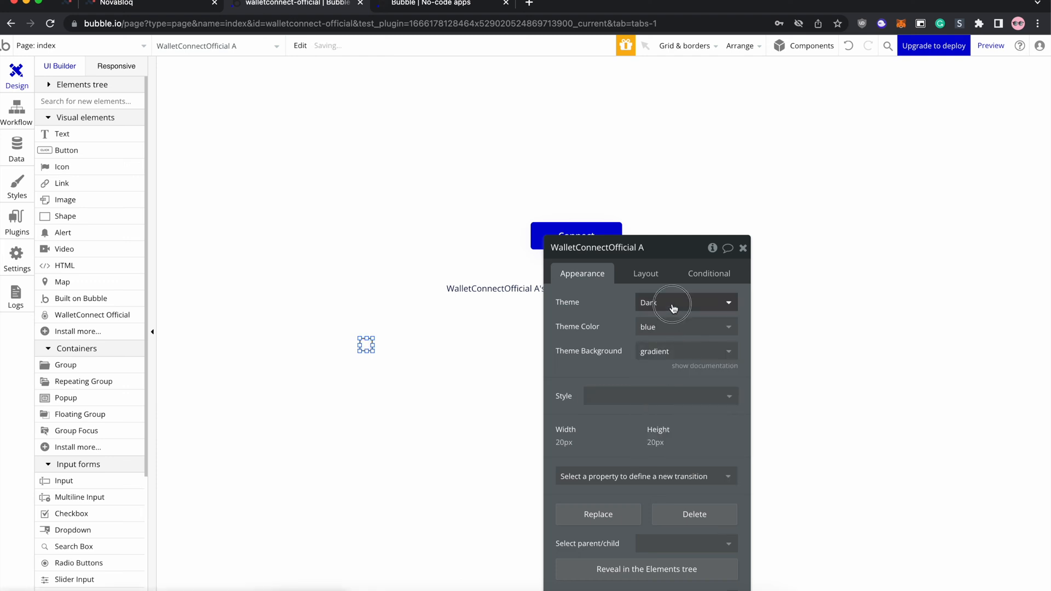
pyautogui.click(683, 303)
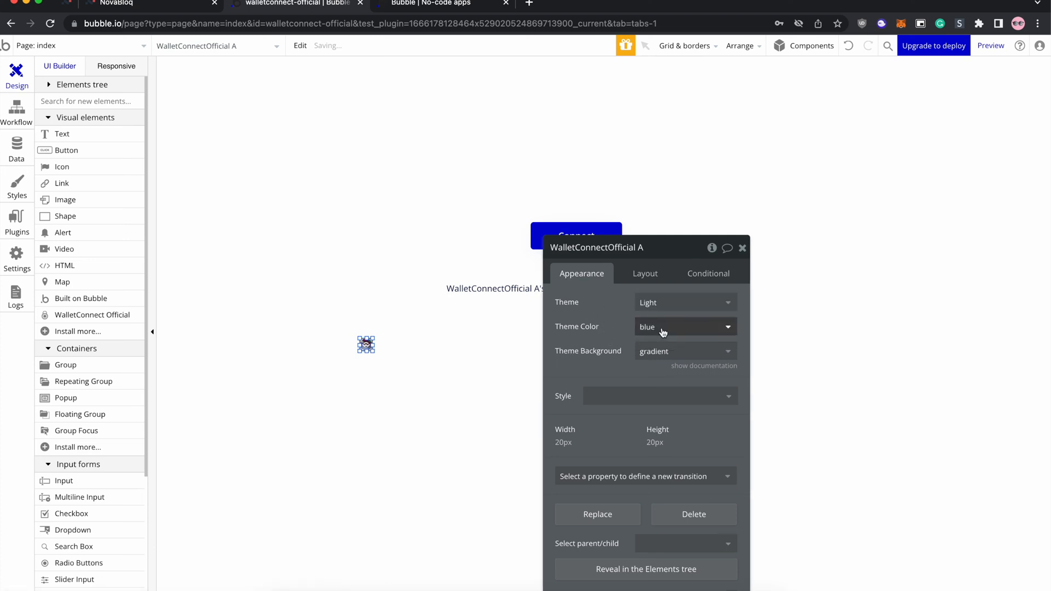
pyautogui.click(991, 46)
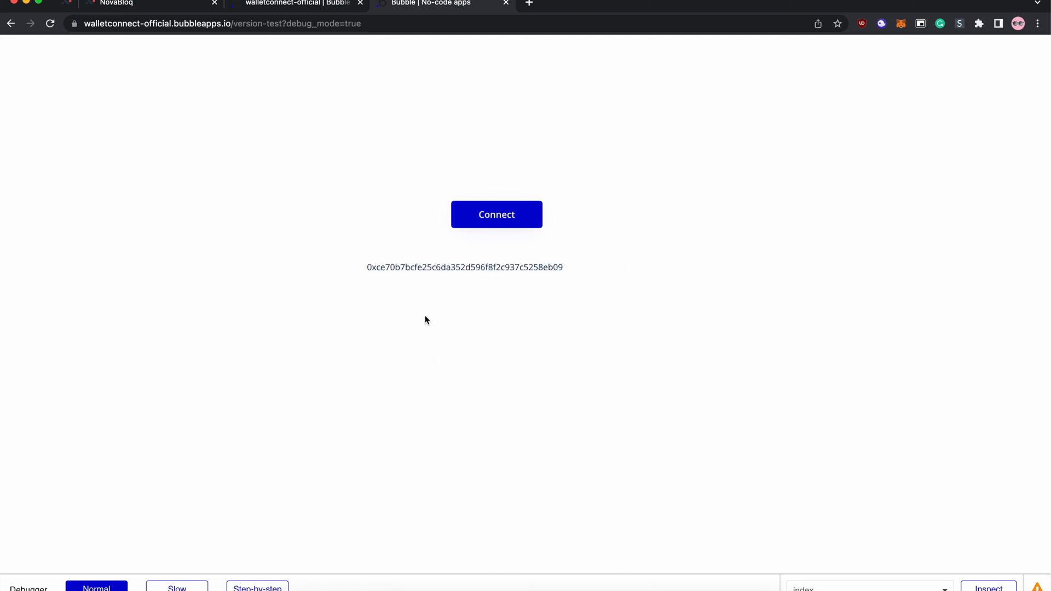
pyautogui.moveTo(405, 383)
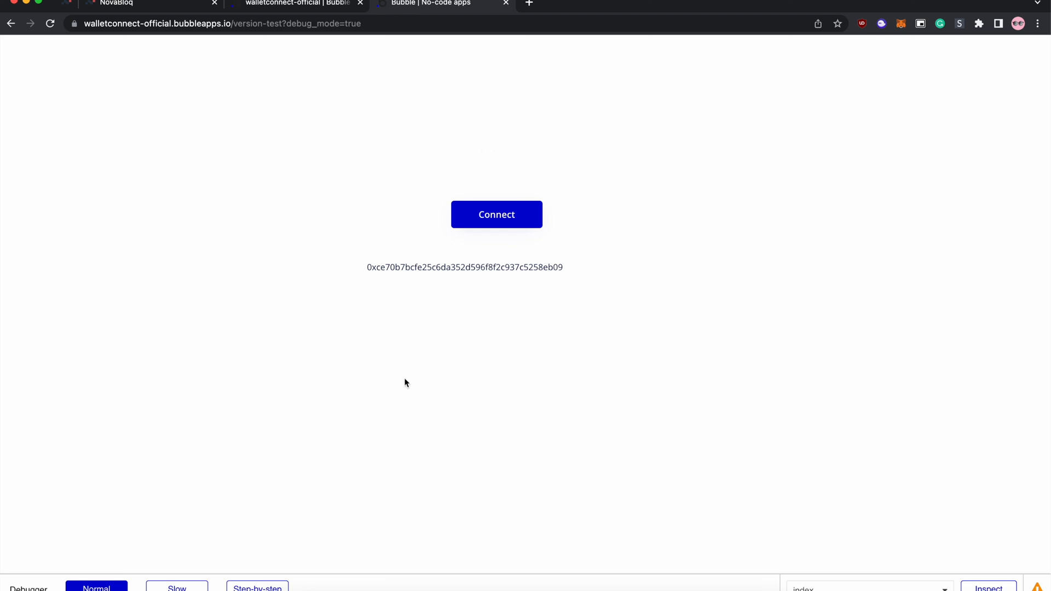